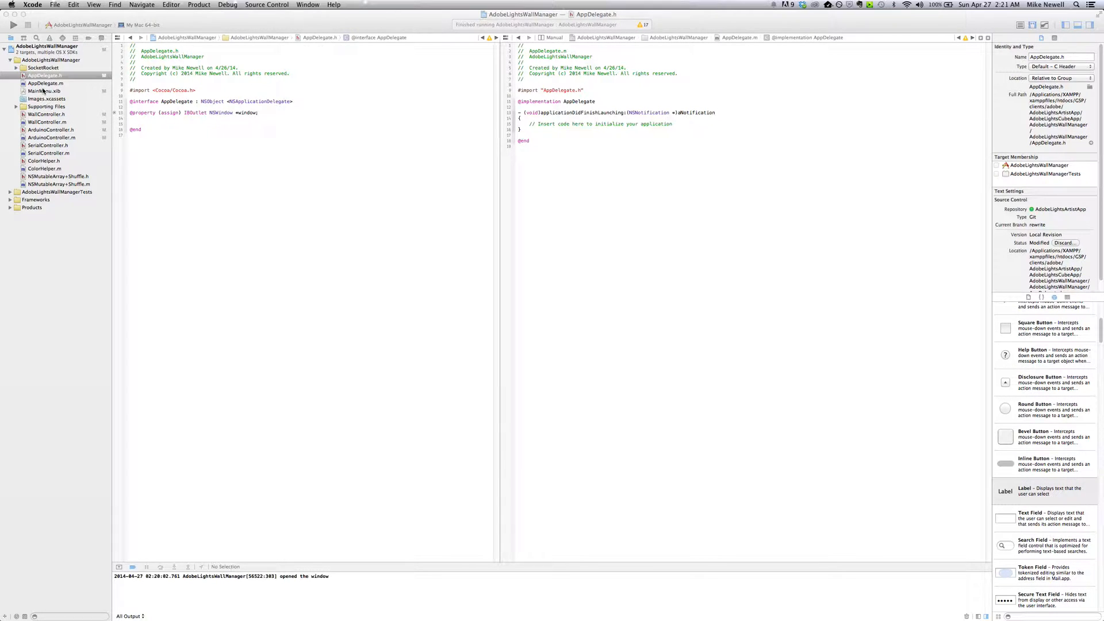
Select Serial Port Selector in MainMenu.xib's Activities menu and show its connections
click(44, 90)
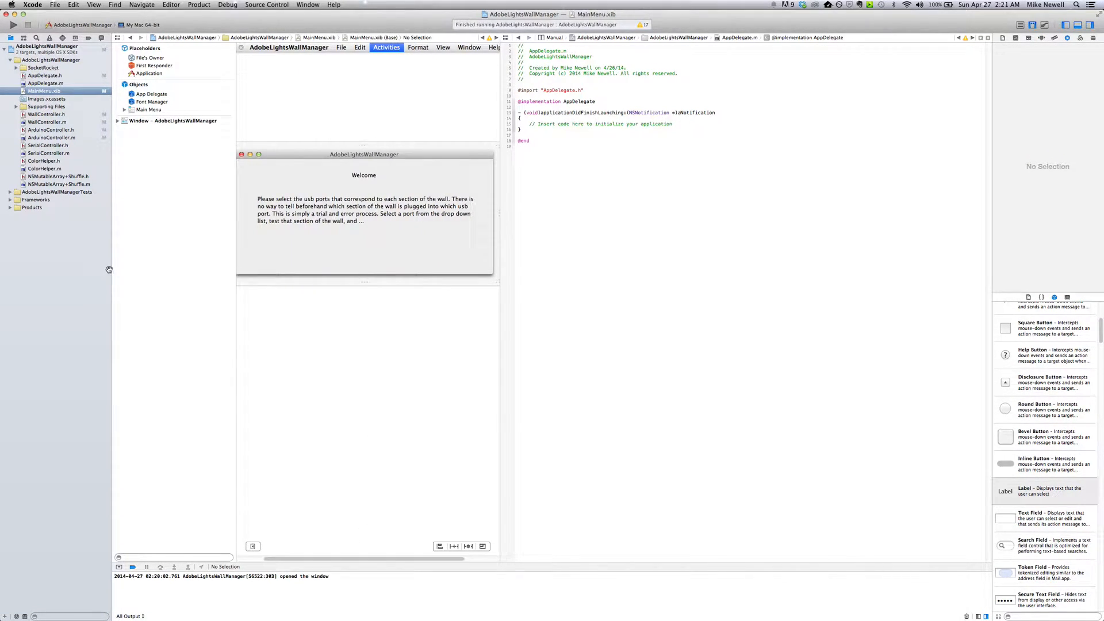
mouse_move(434, 106)
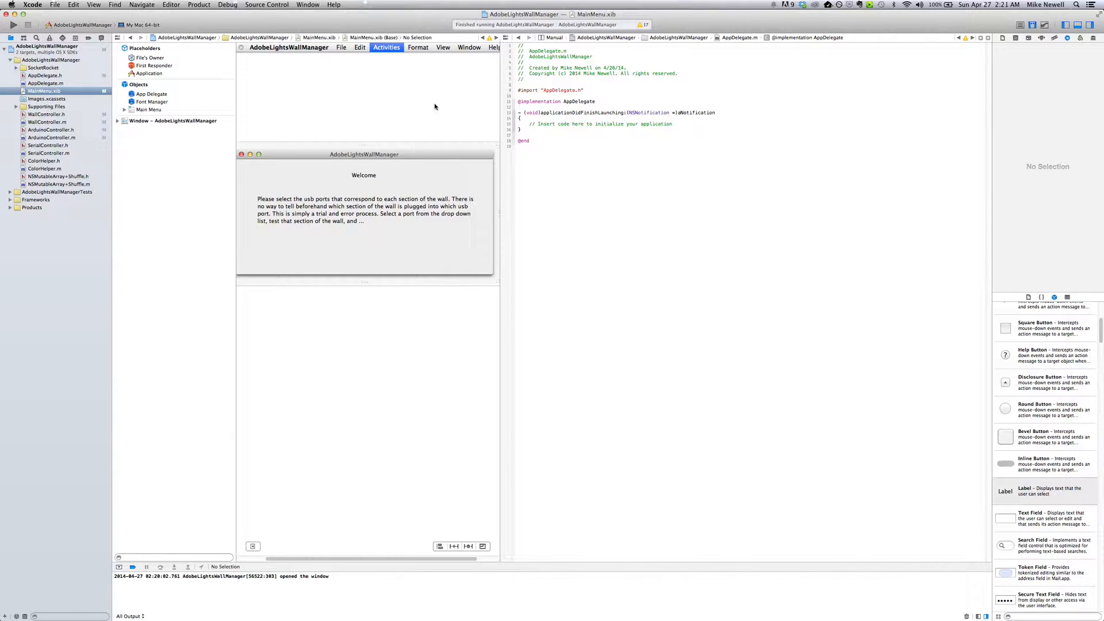
mouse_move(384, 61)
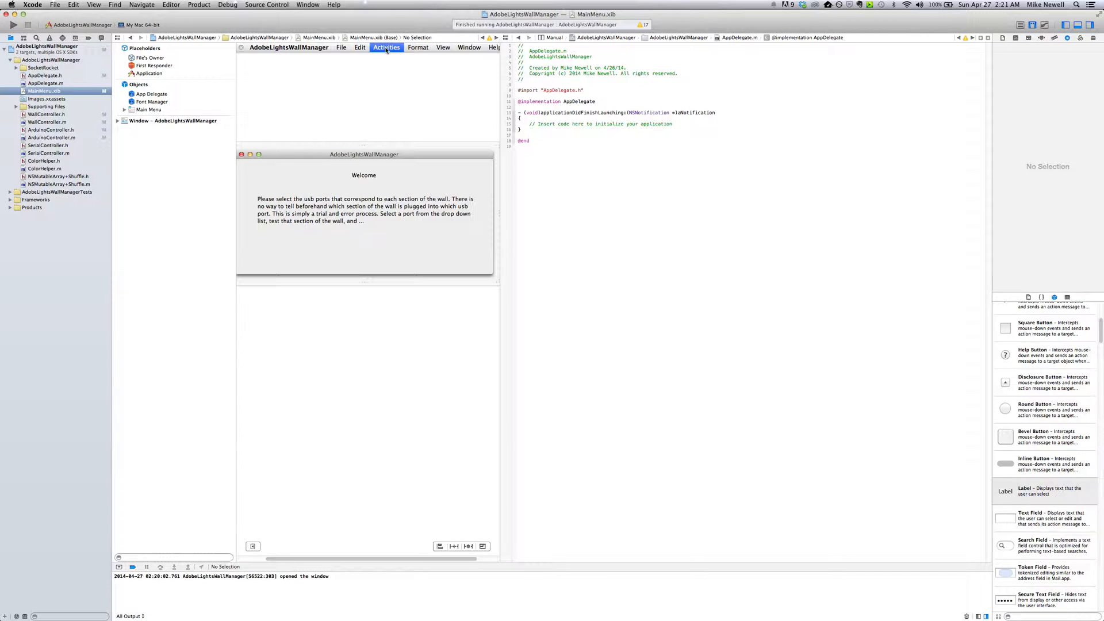
click(387, 47)
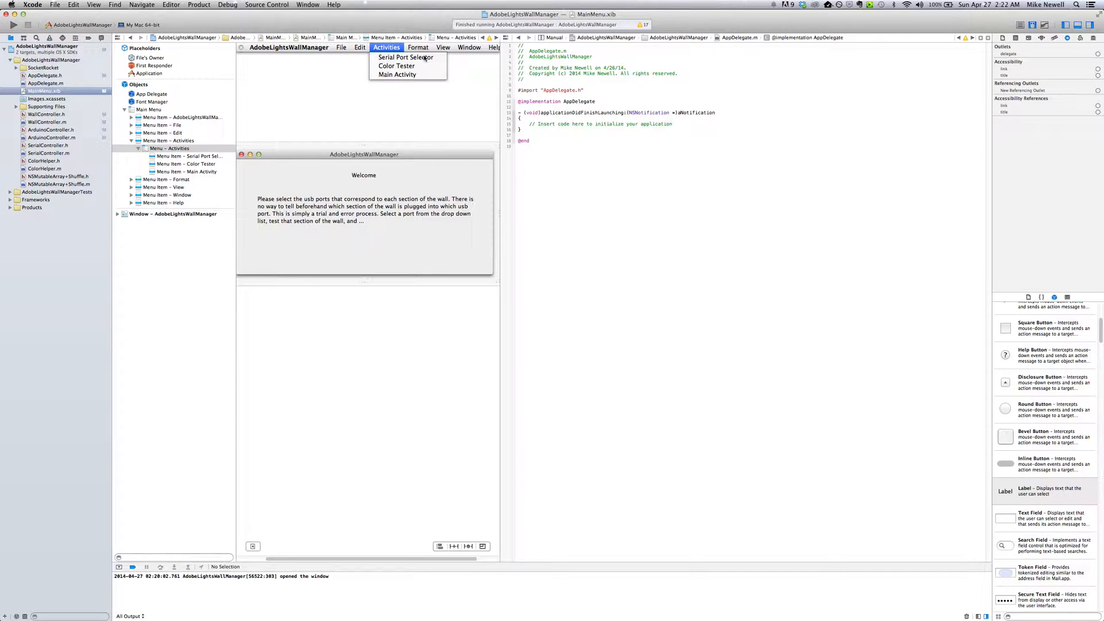
mouse_move(987, 67)
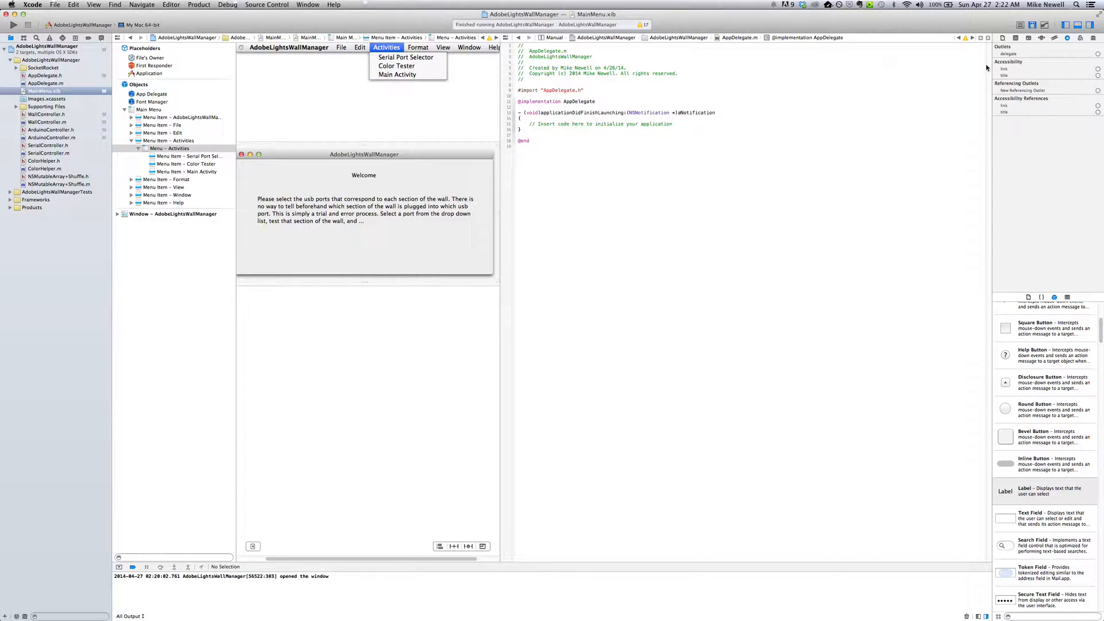
click(404, 58)
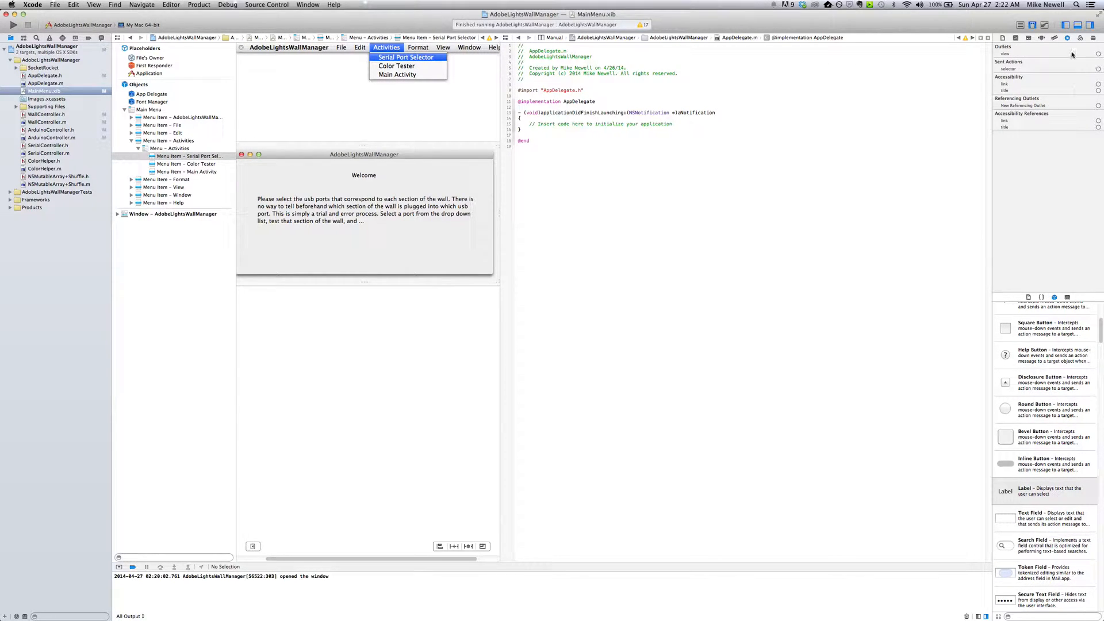
mouse_move(967, 89)
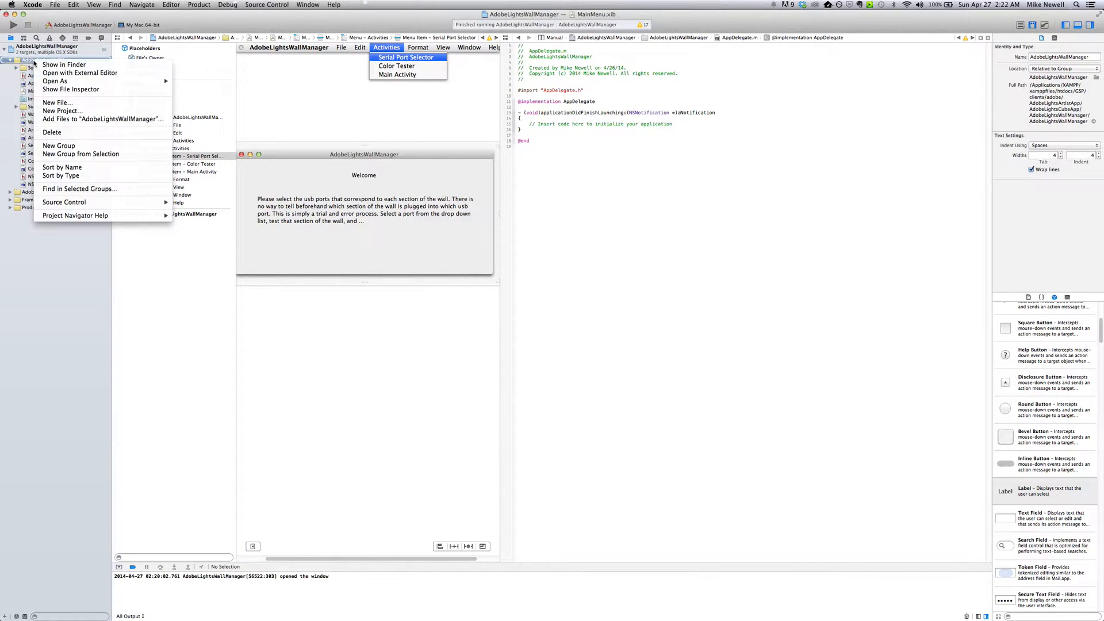
mouse_move(86, 103)
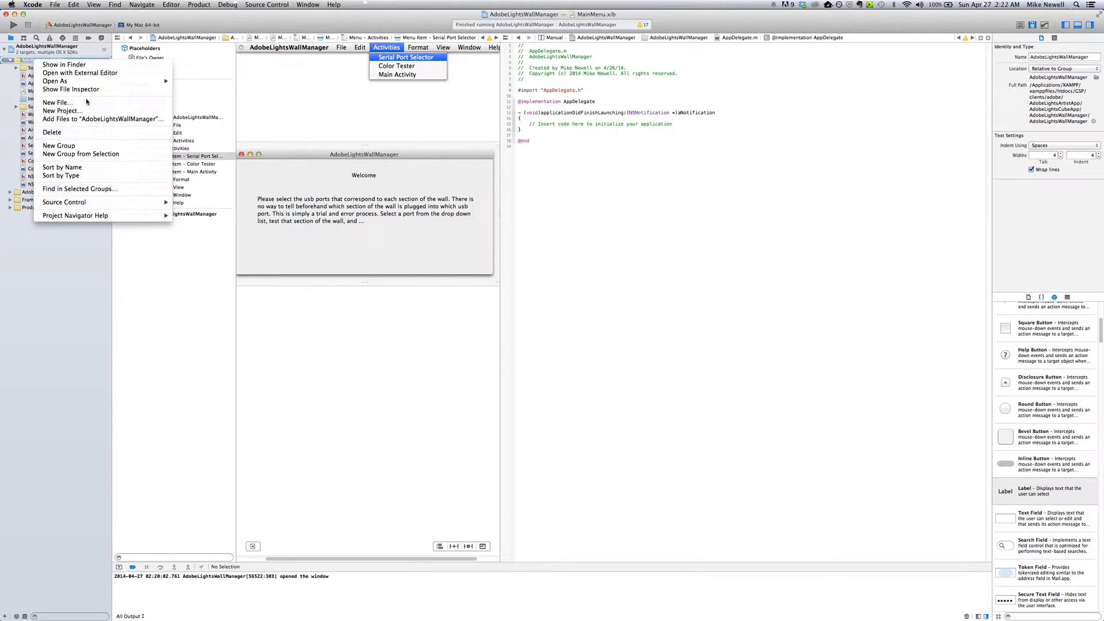
Create an Objective-C class SerialSelectWindowController subclassing NSWindowController with a XIB
click(58, 103)
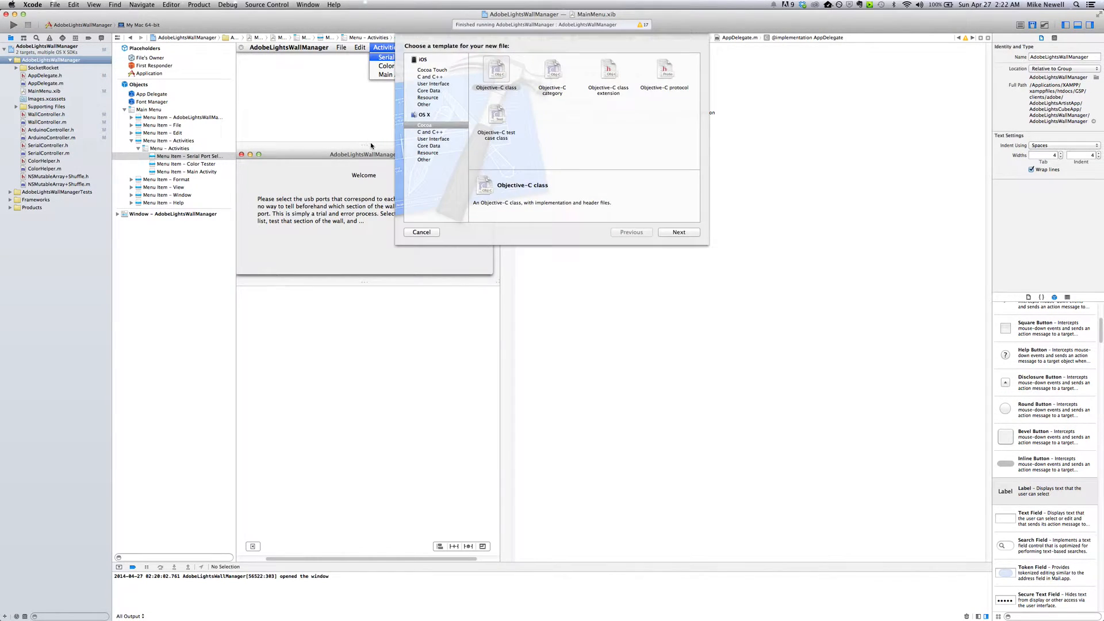
click(495, 73)
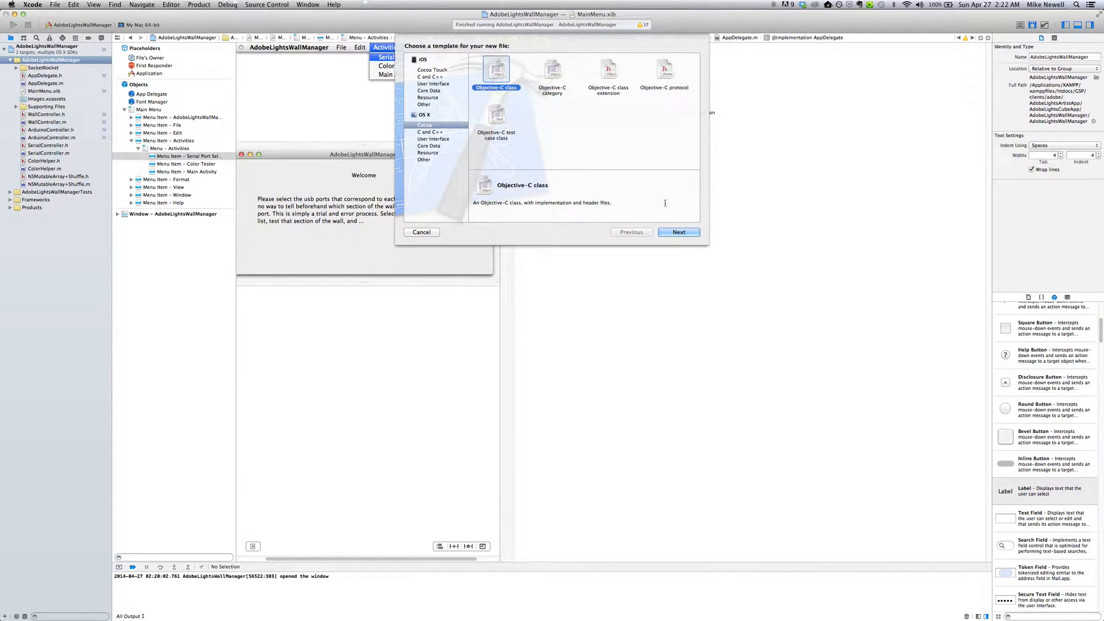
click(678, 232)
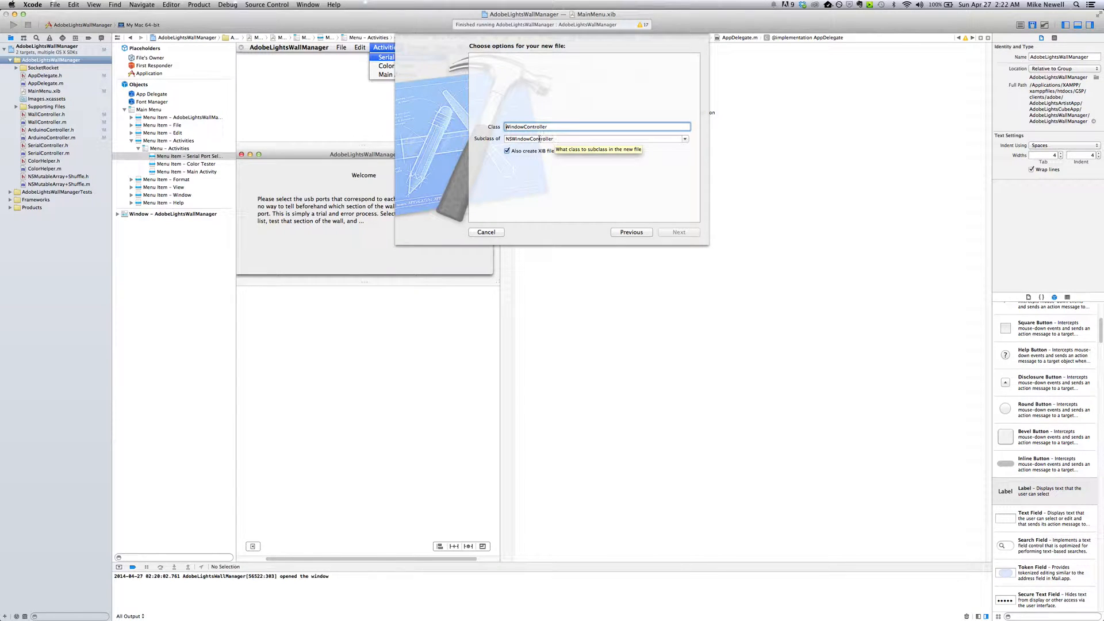
click(595, 126)
text(SerialSelect)
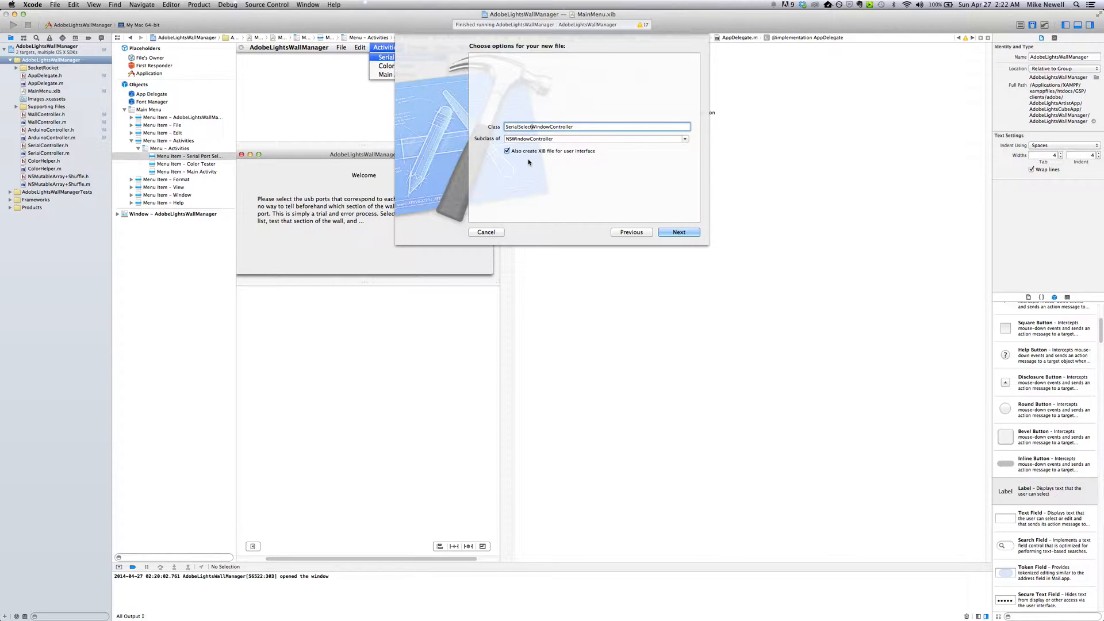
mouse_move(679, 232)
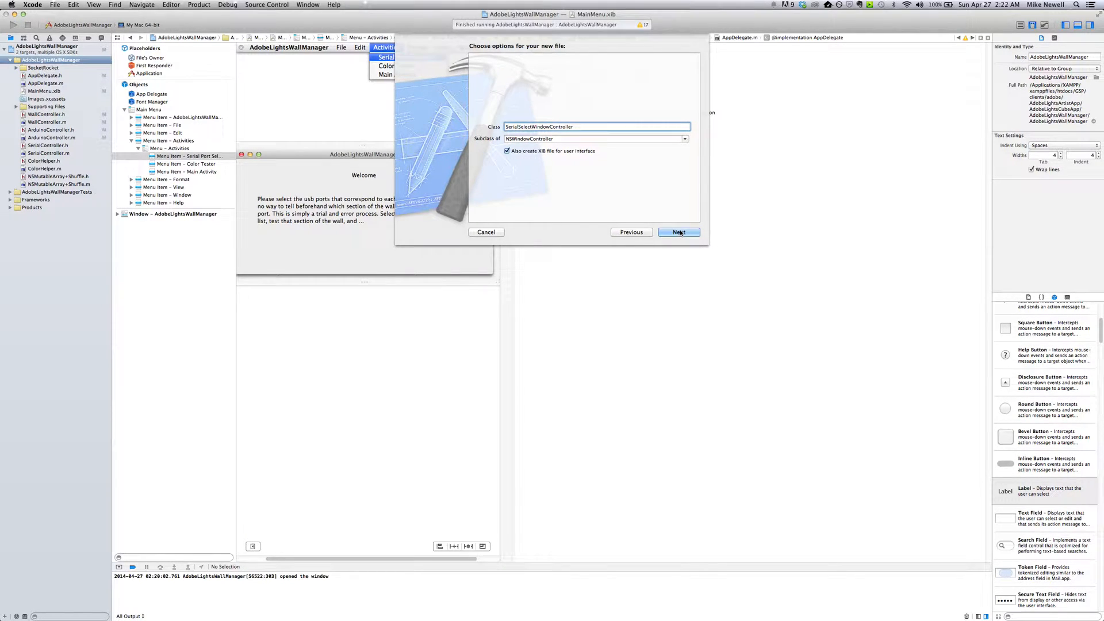
click(678, 231)
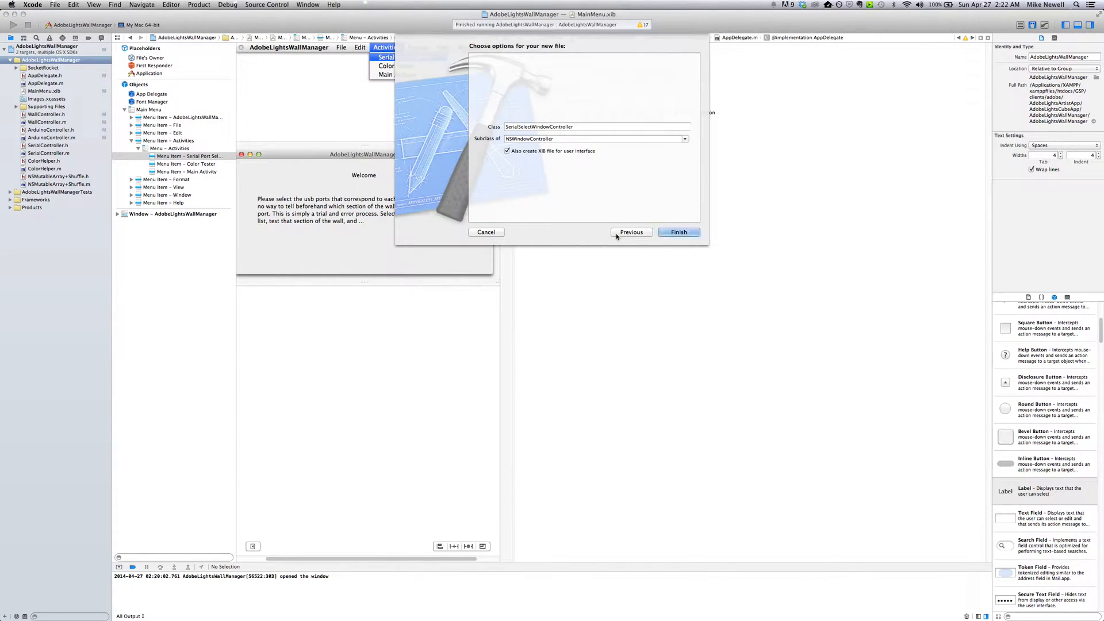
click(677, 232)
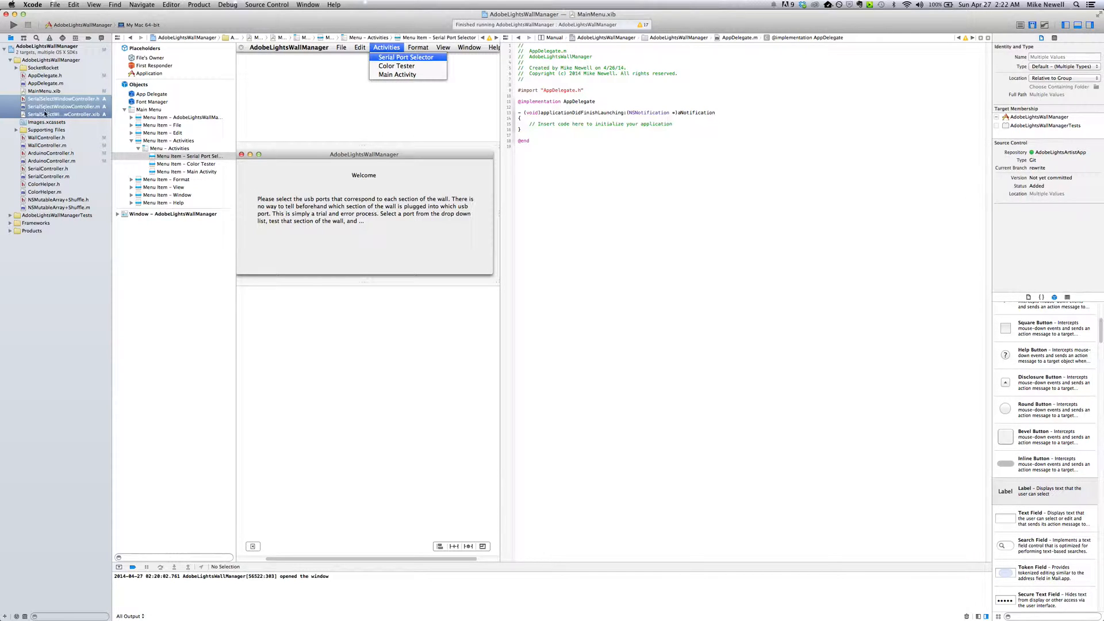
Add a 'Serial Select' label to SerialSelectWindowController.xib's window
click(63, 113)
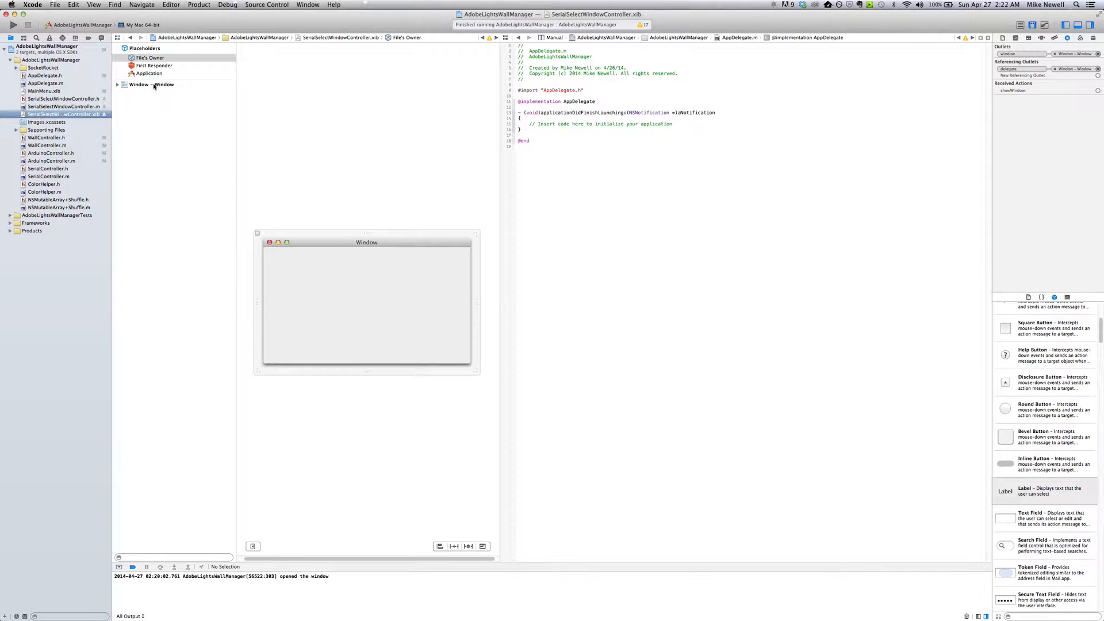
click(148, 57)
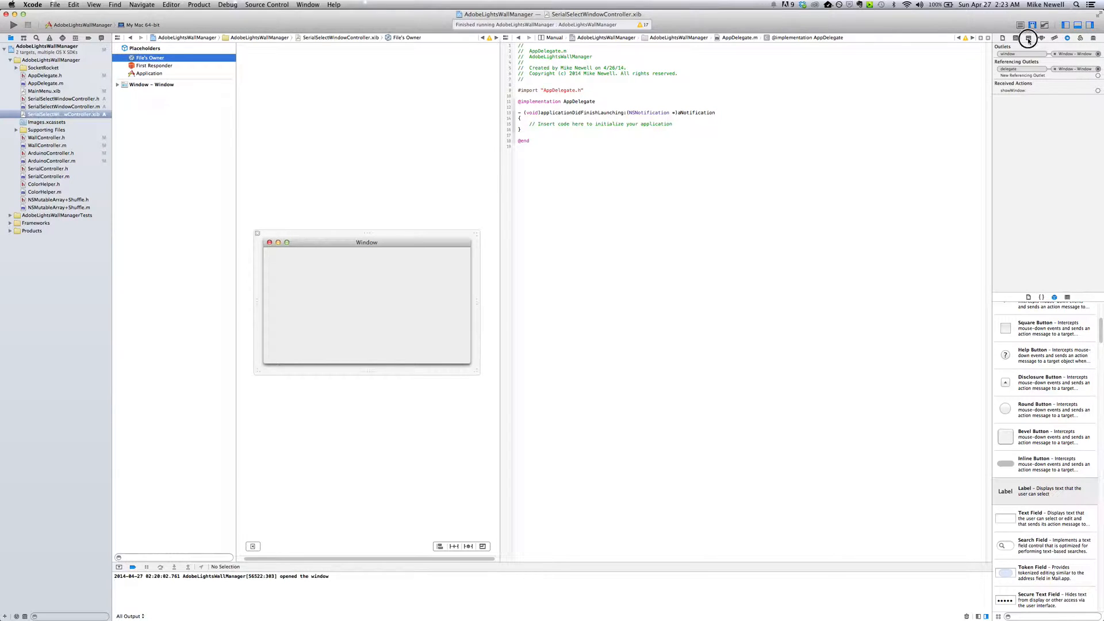
click(1026, 38)
text(Serial Select)
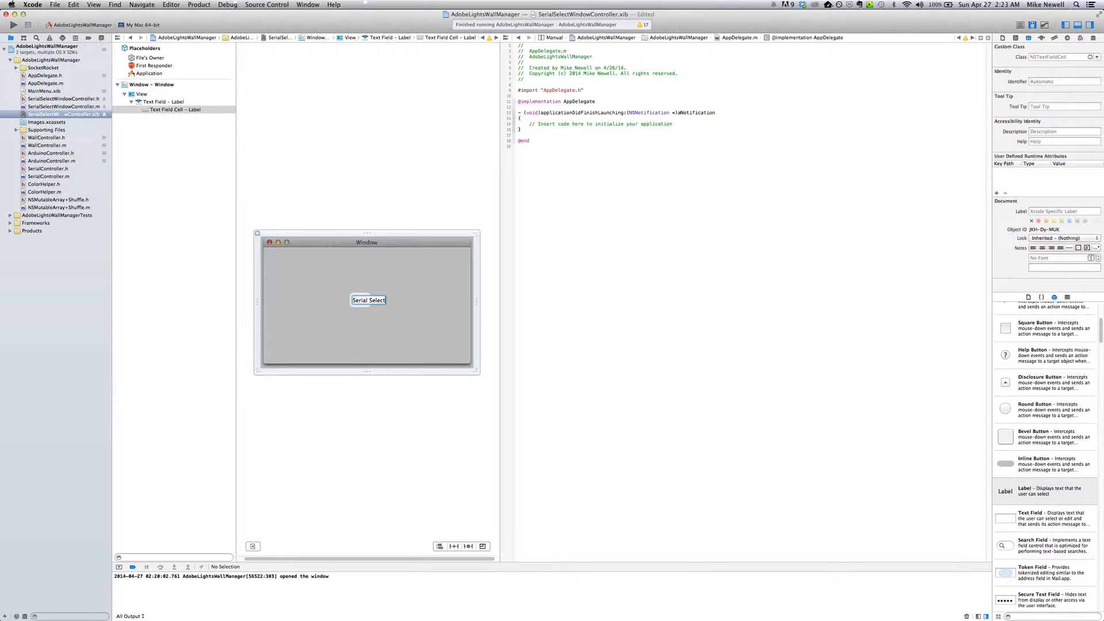
click(404, 317)
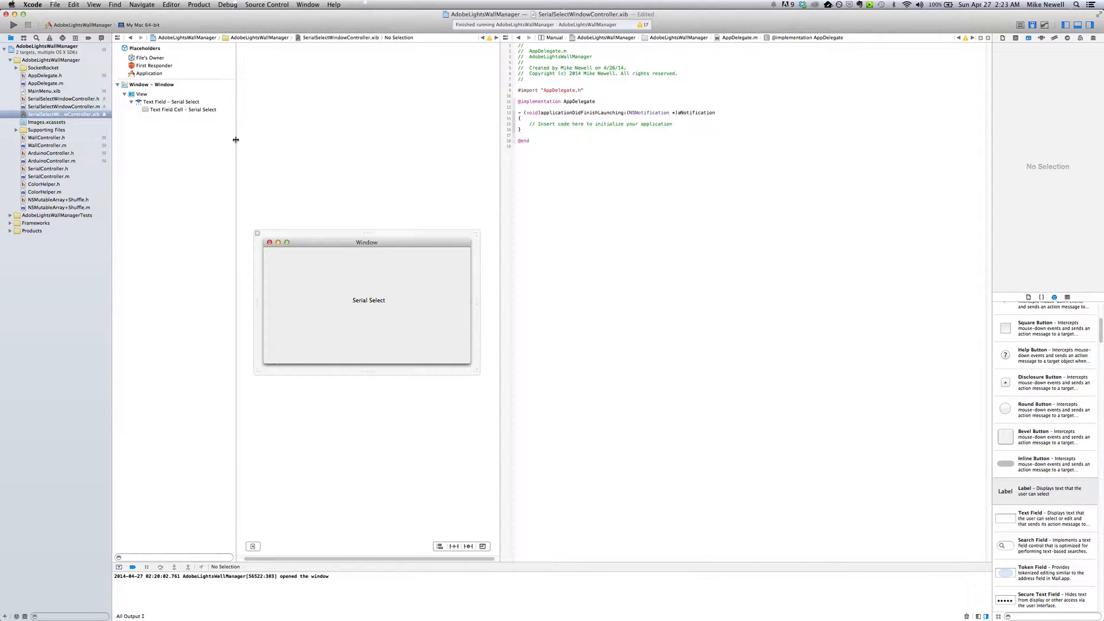
click(63, 99)
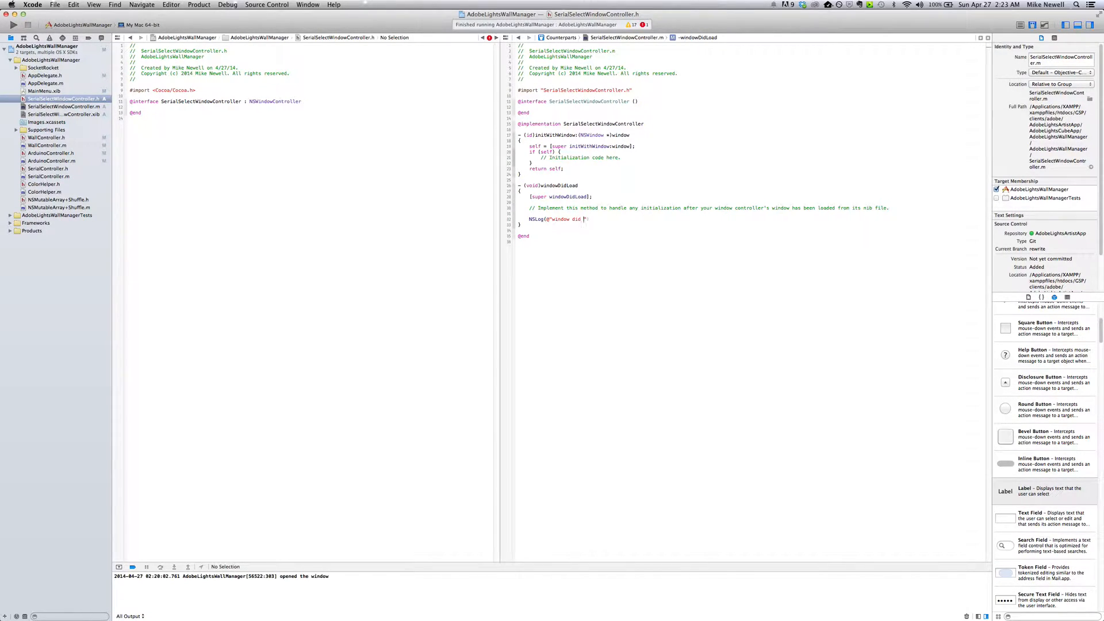
Log "window did load" in windowDidLoad and return to MainMenu.xib
text(load");)
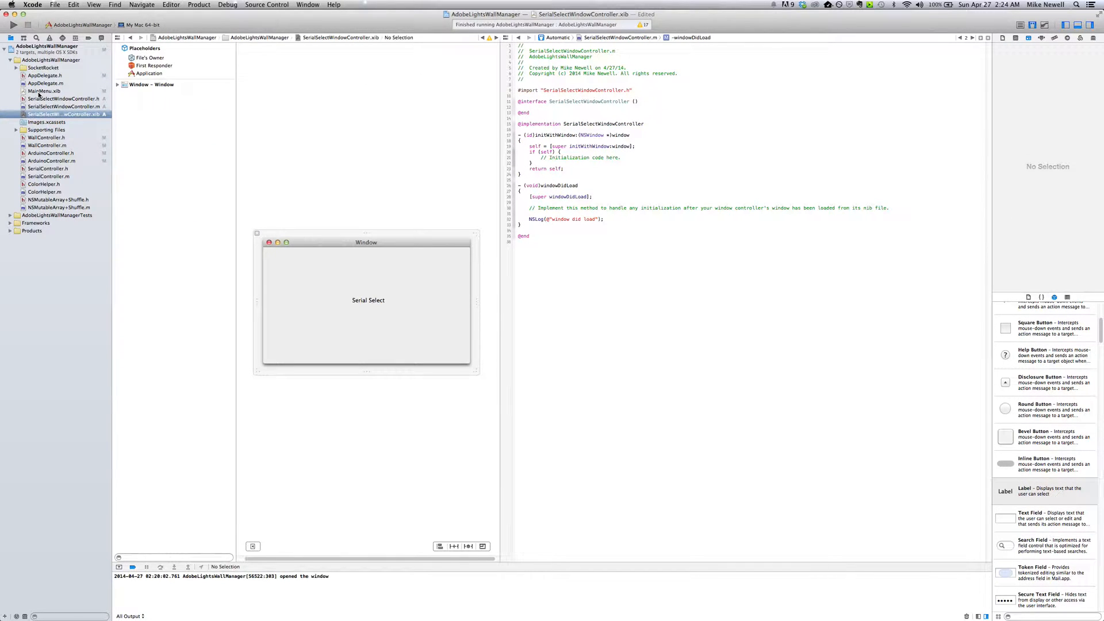
click(44, 91)
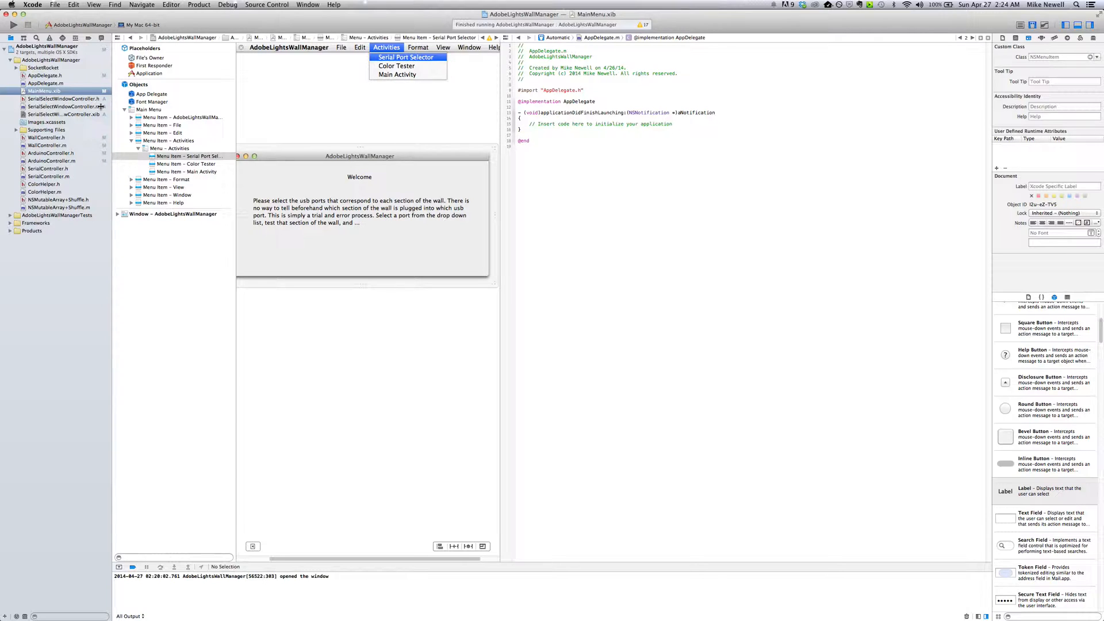
Import SerialSelectWindowController.h into AppDelegate.h and add a serialSelectWindowController property
click(45, 76)
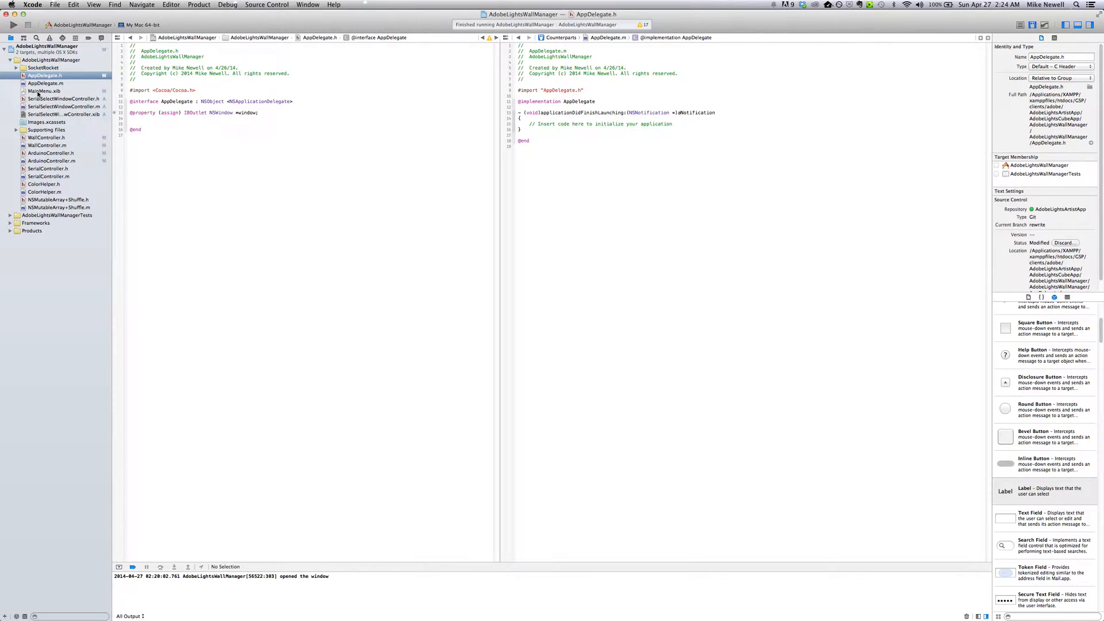
click(43, 91)
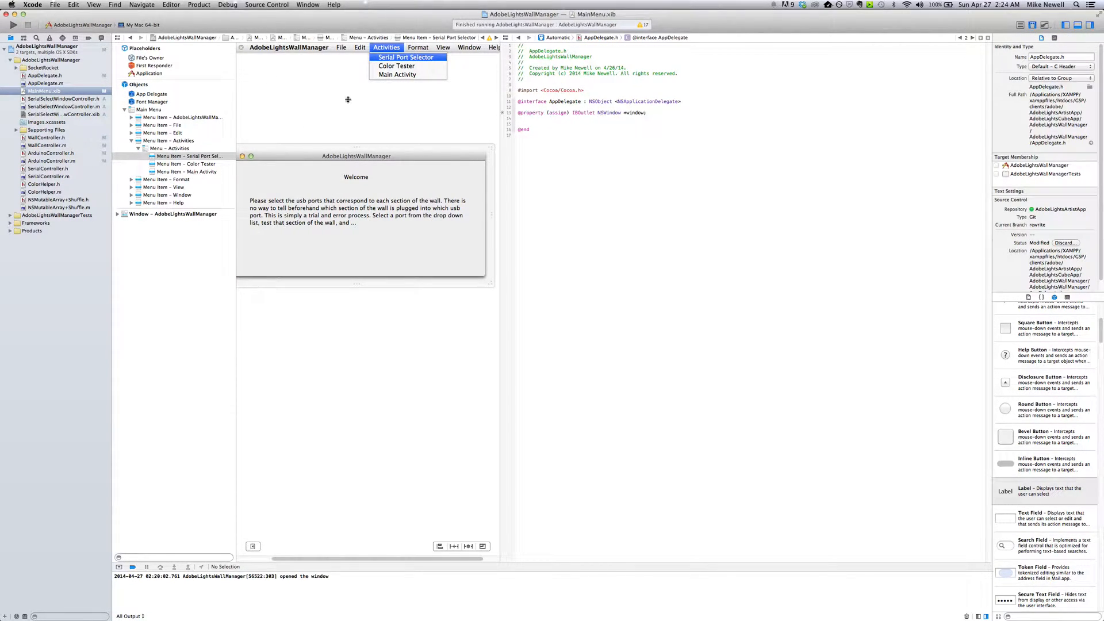
mouse_move(385, 62)
text(@property SerialSelectWindowController *serialSelectWindowController;)
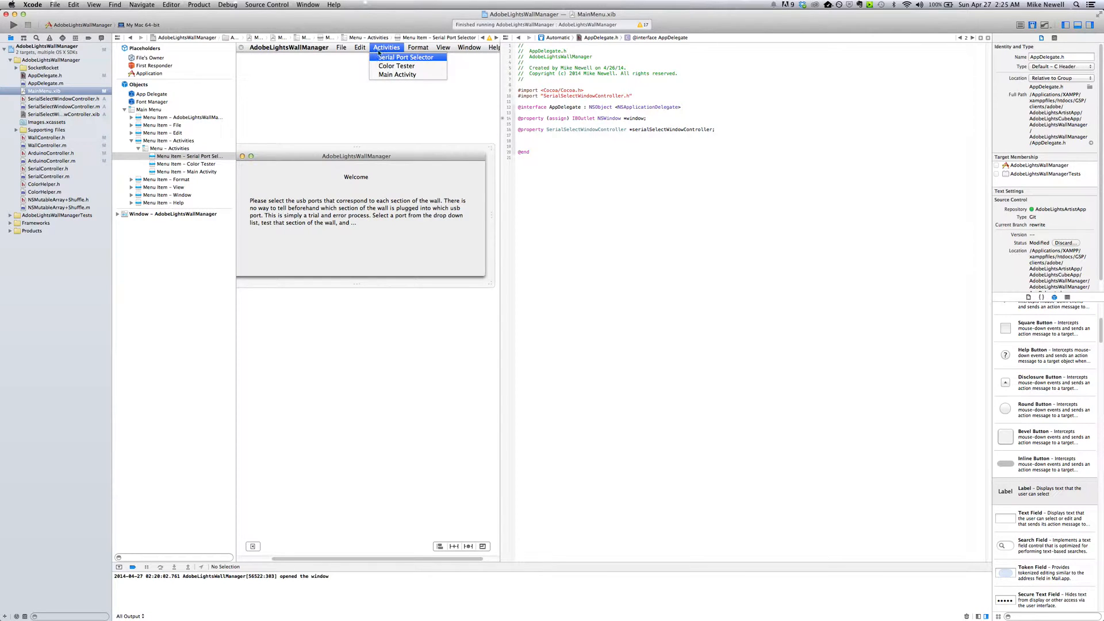
Connect the Serial Port Selector menu item to a new serialSelectClicked action in AppDelegate
click(138, 132)
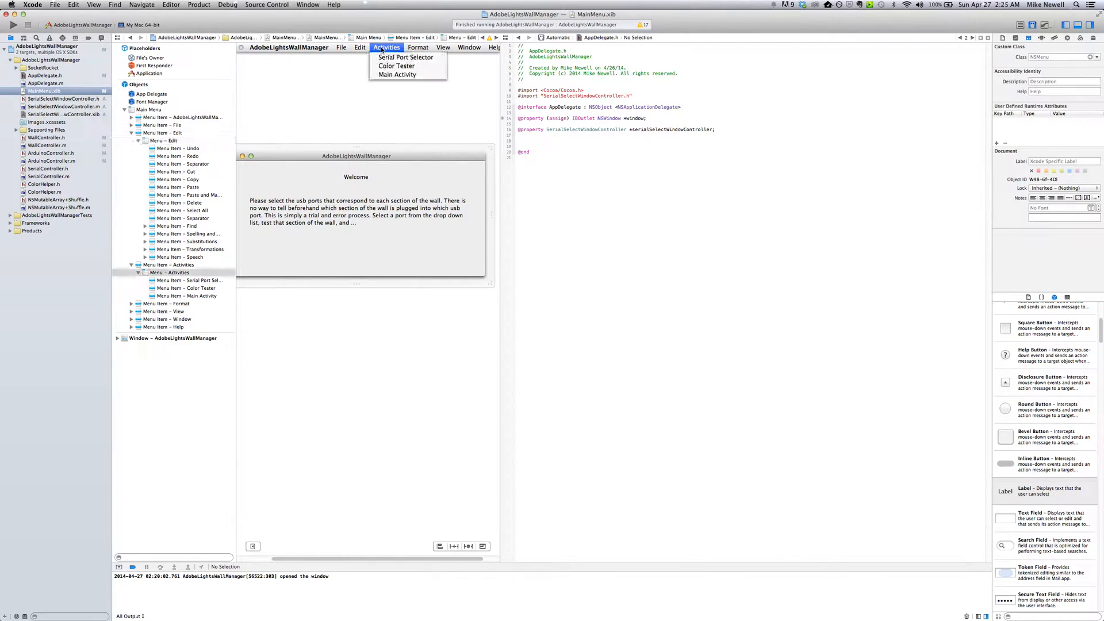
click(406, 57)
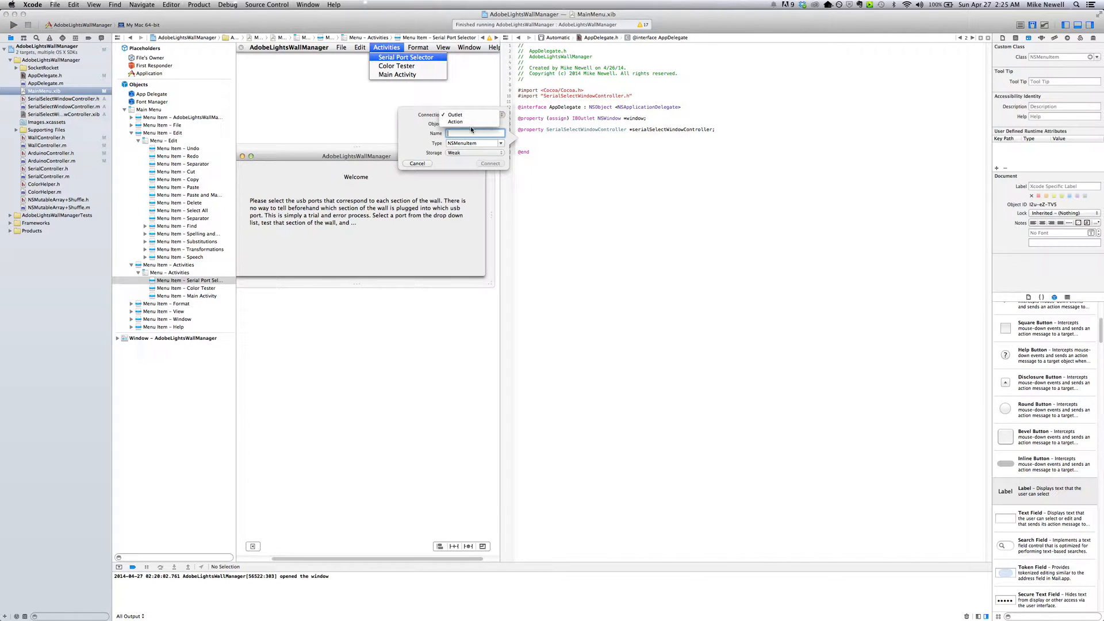
click(455, 121)
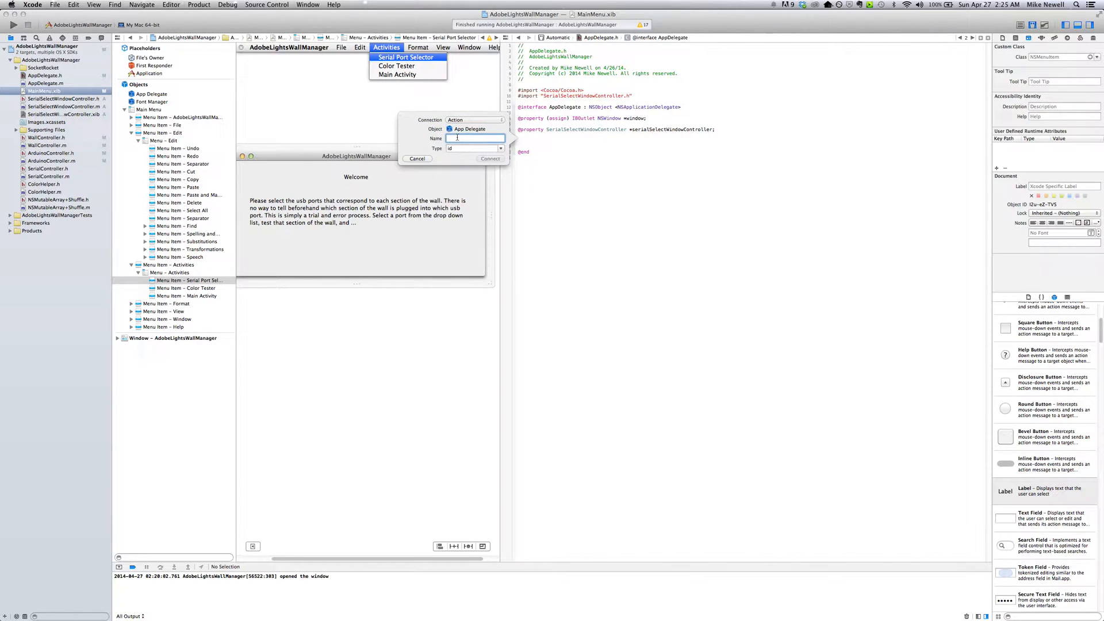
text(serialC)
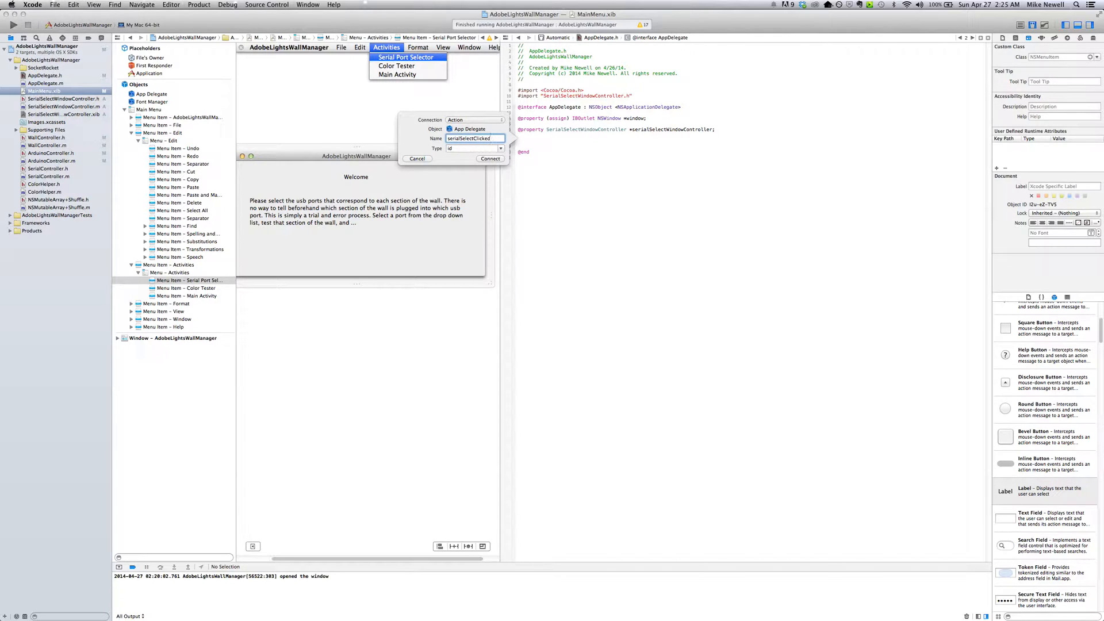
click(490, 158)
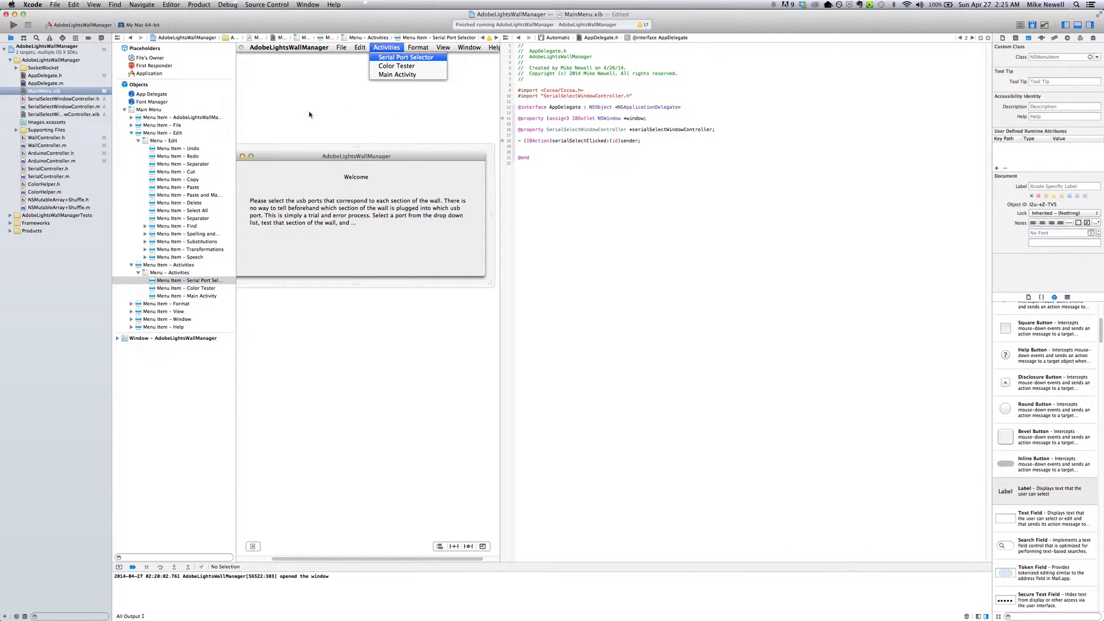
click(44, 76)
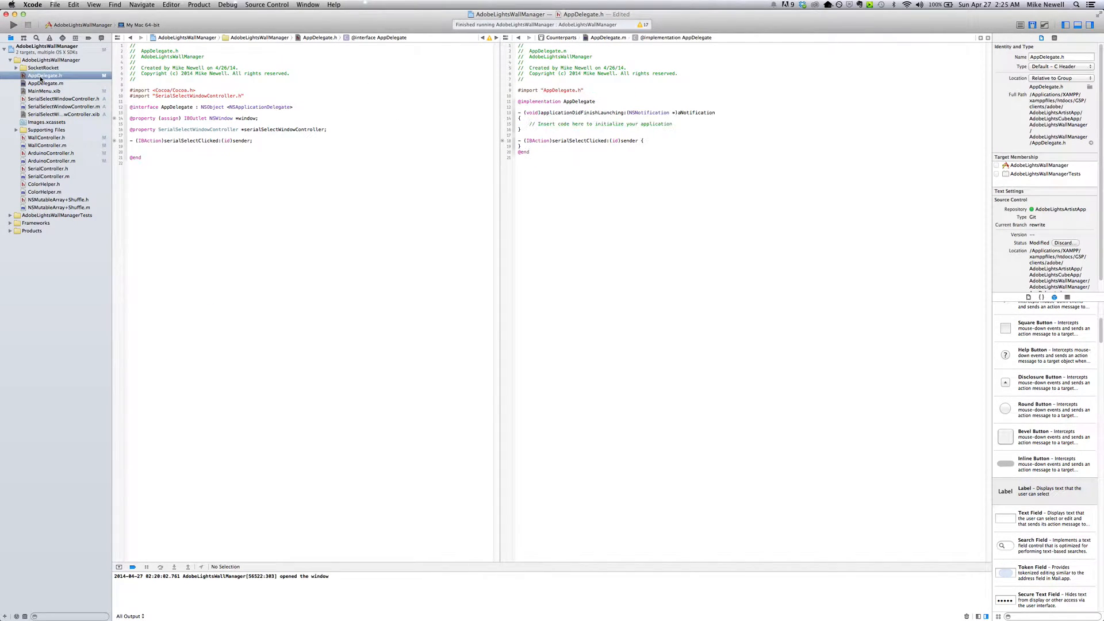
Lazily init _serialSelectWindowController from nib 'SerialSelectWindowController' and call showWindow: in serialSelectClicked
click(190, 140)
text(if()
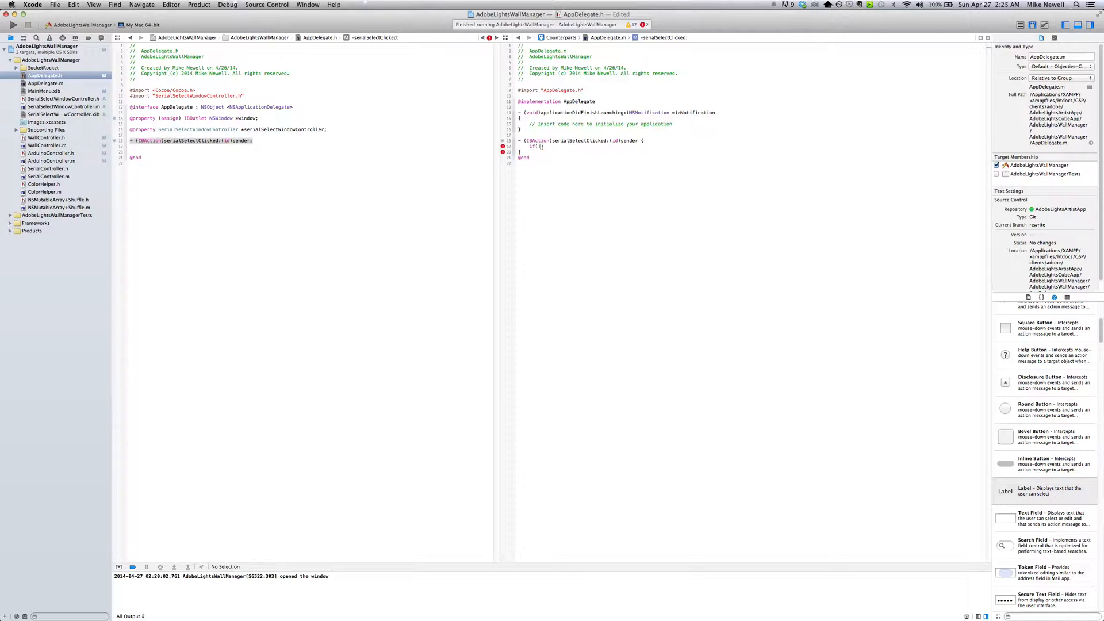
text(_serialSelectWindowController)
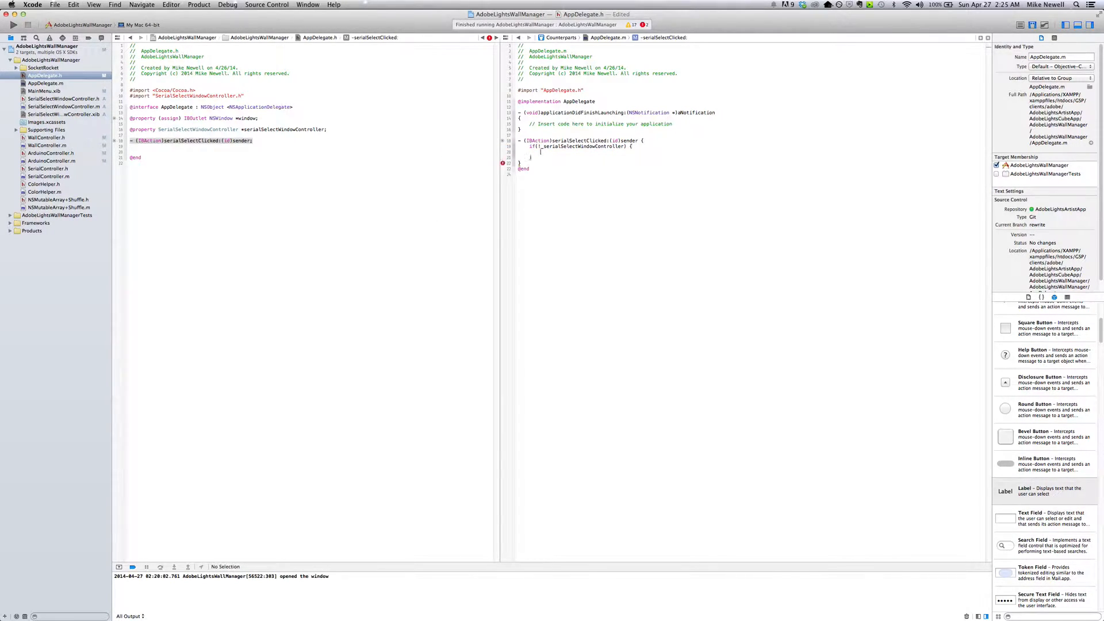
text(_serialSelectWindowController = [[SerialSelectWindowController a)
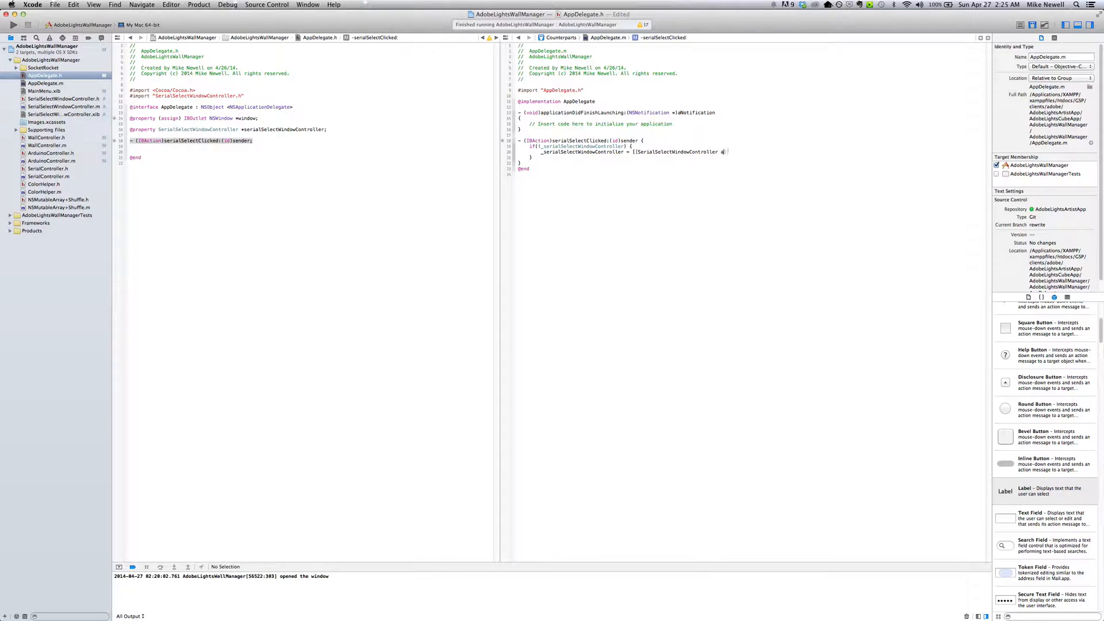
text(initWithWindowNibName:@""])
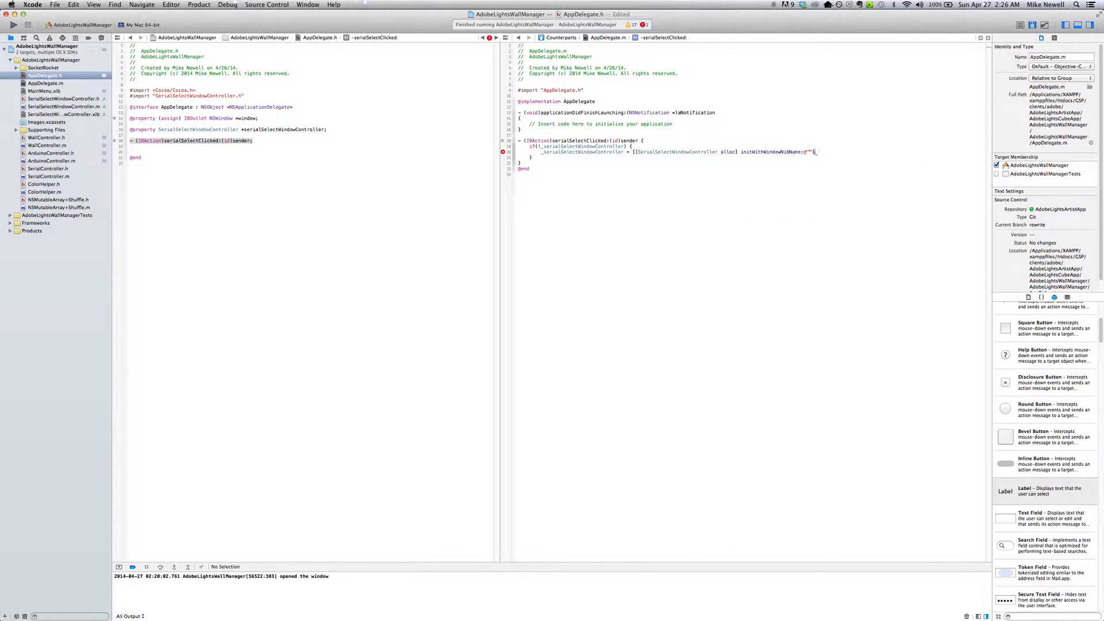
text(SerialSelectWindowController)
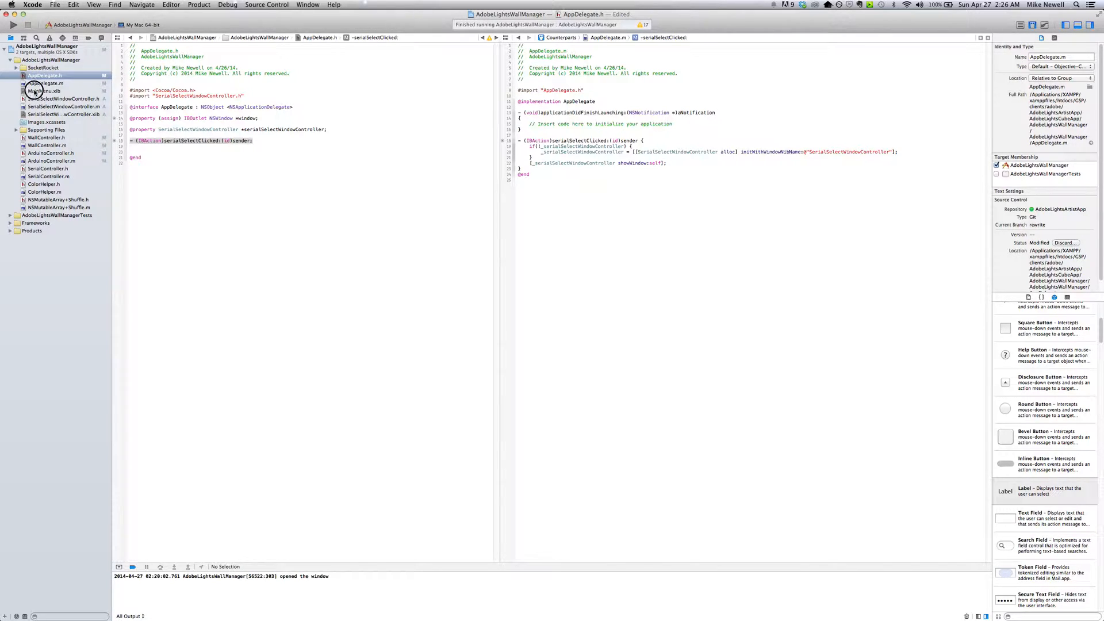
click(44, 91)
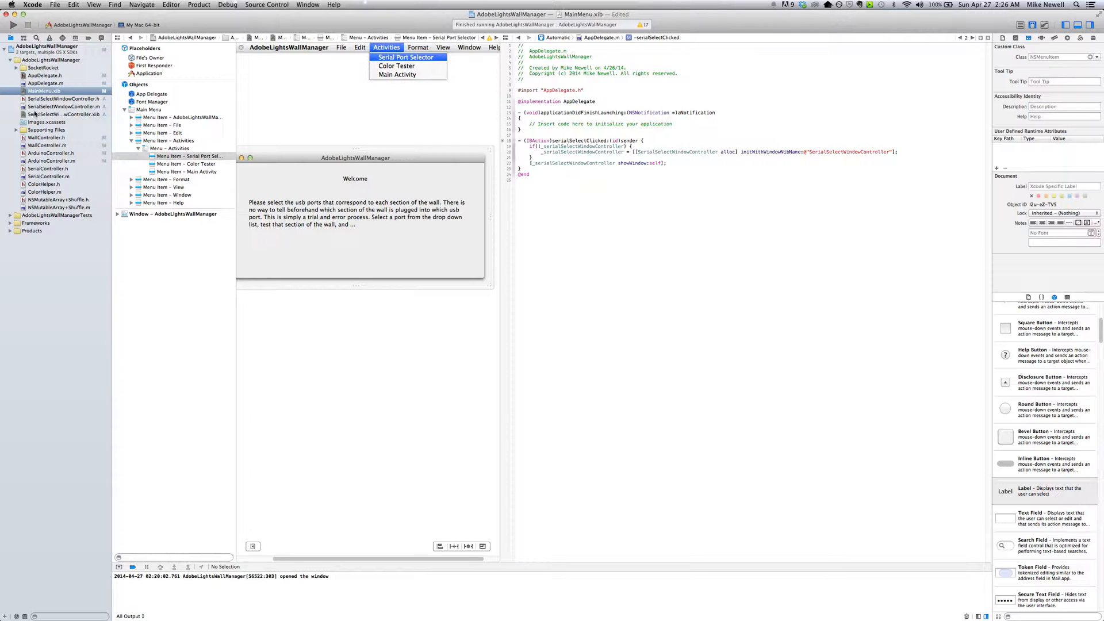
Show SerialSelectWindowController.xib and build and run the app
click(63, 98)
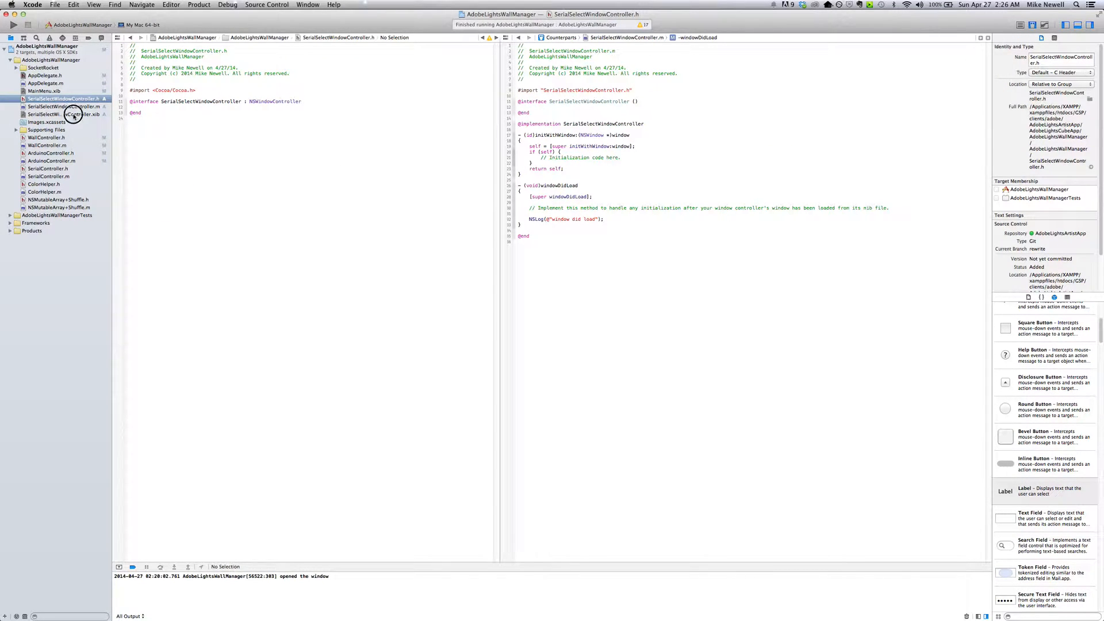
click(58, 114)
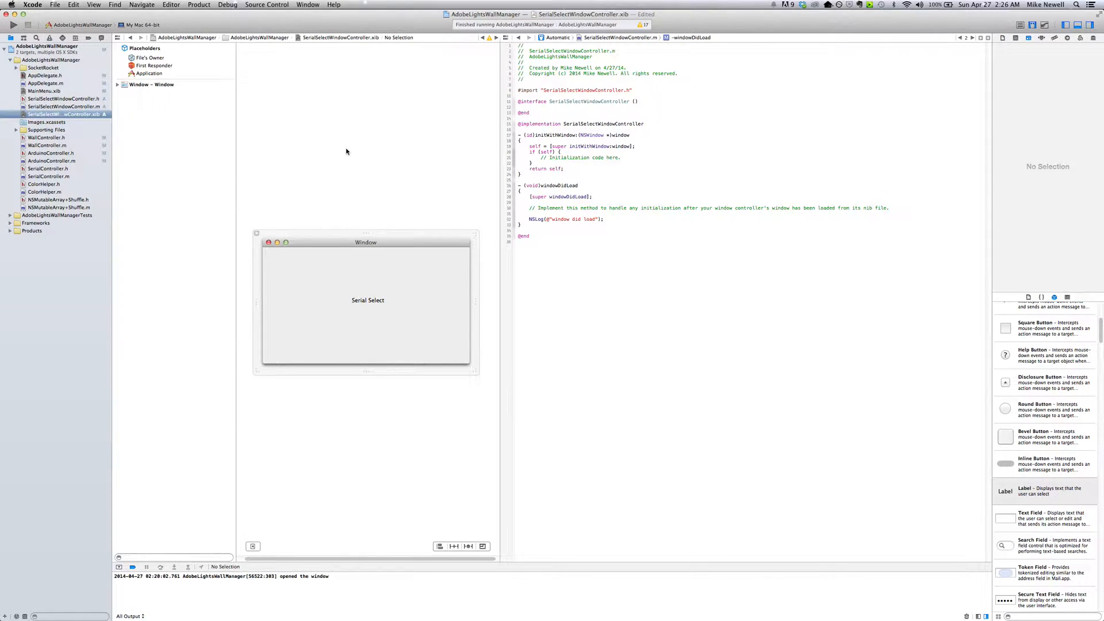
click(13, 24)
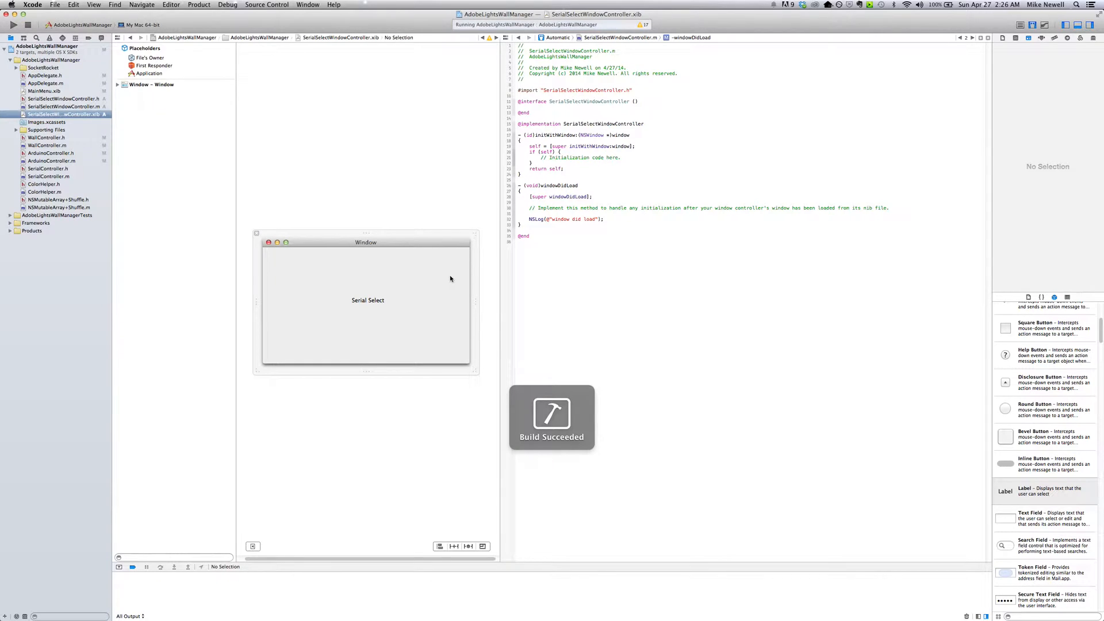
Choose Activities > Serial Port Selector in the running app, see 'window did load' logged, then stop it
click(12, 24)
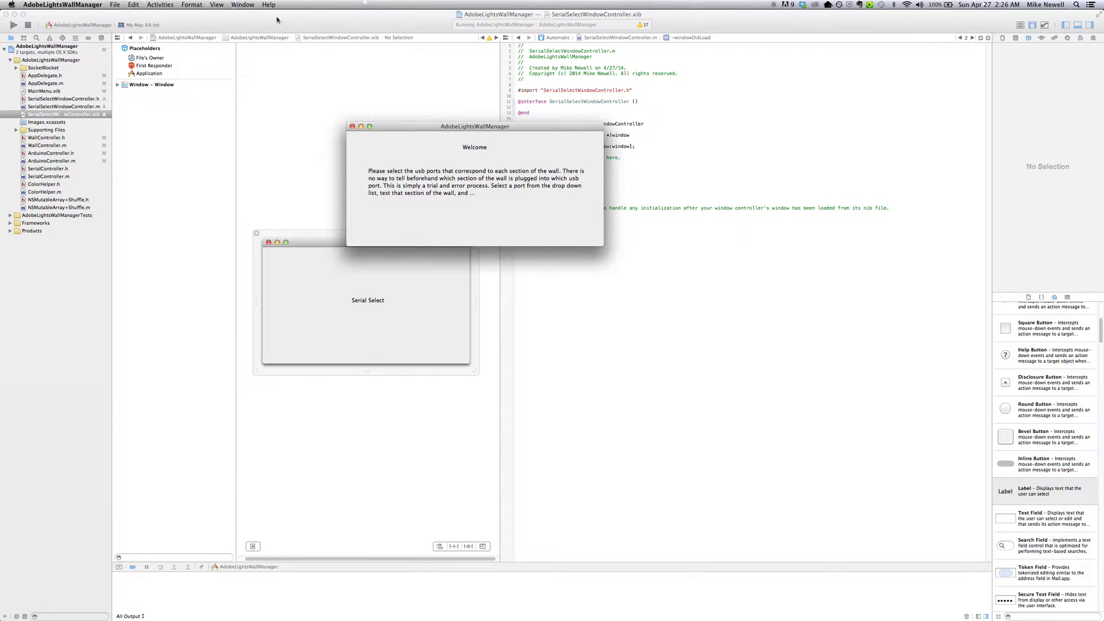
click(160, 5)
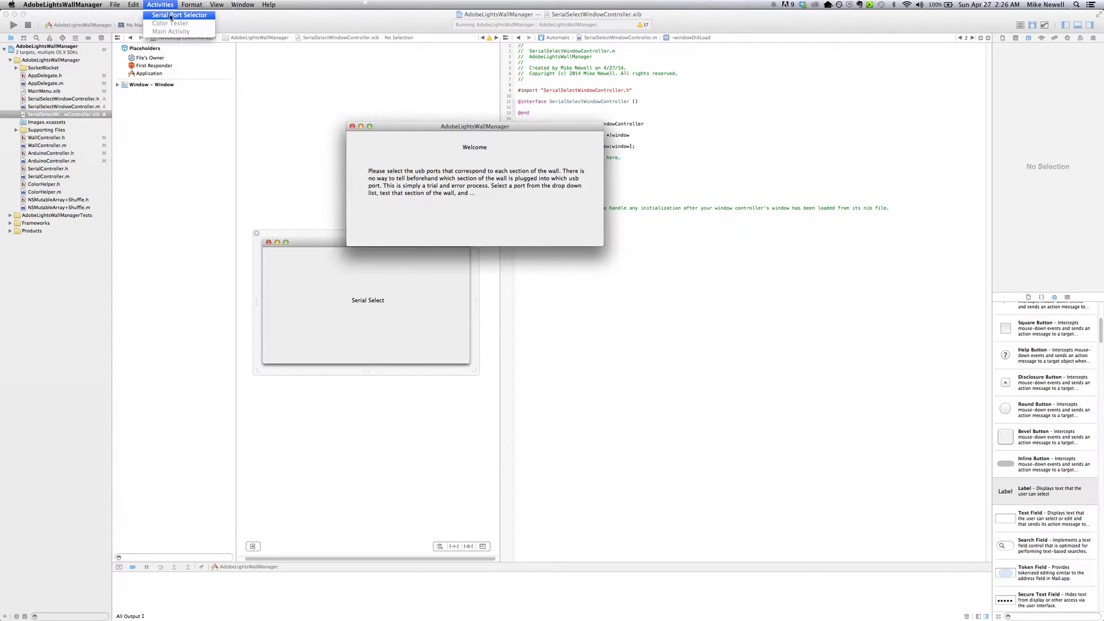
click(179, 15)
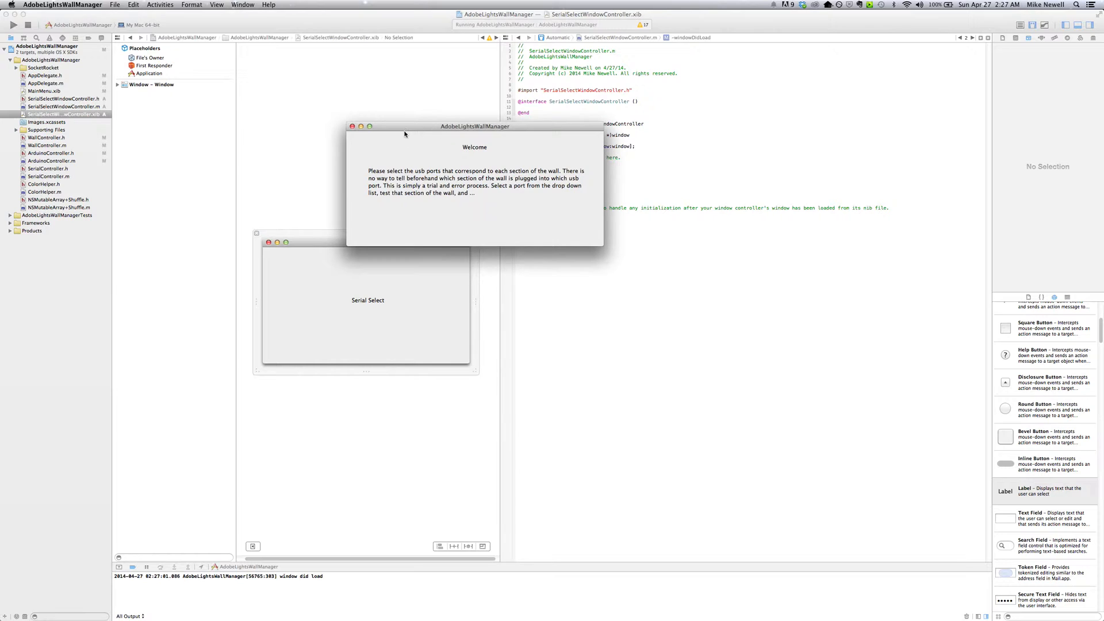
click(353, 126)
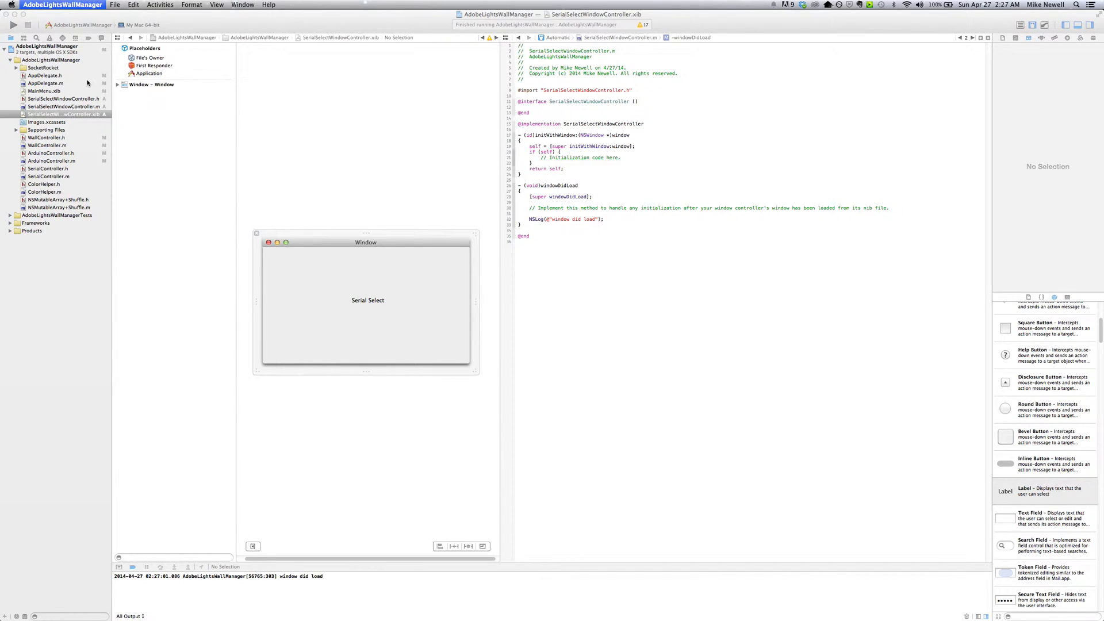
mouse_move(100, 581)
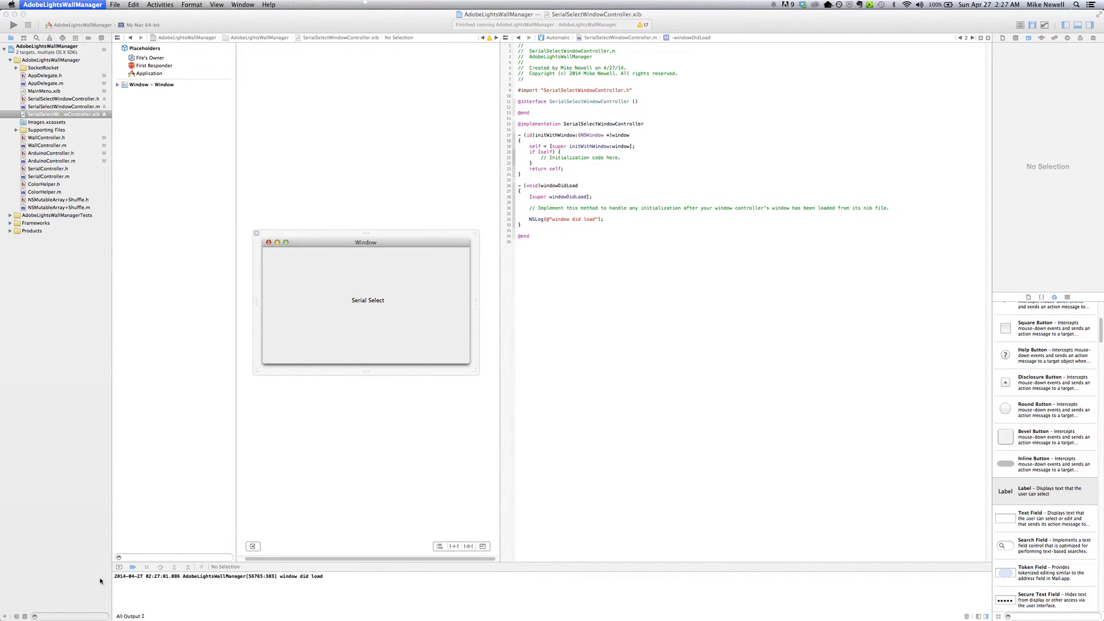